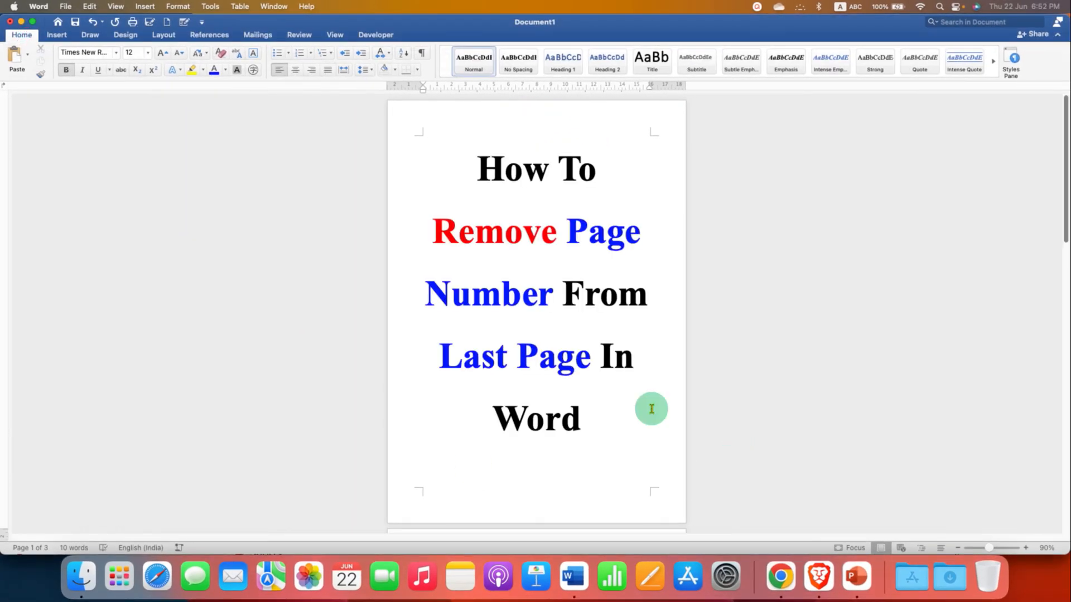
Switch the document to Multiple Pages view so all three pages show side by side
click(335, 35)
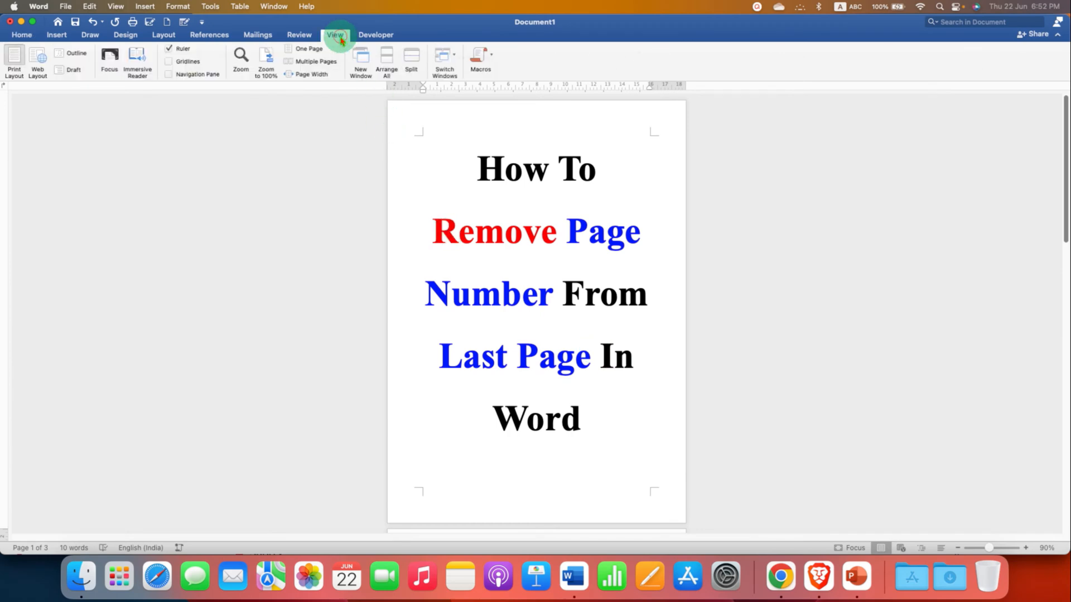
click(315, 60)
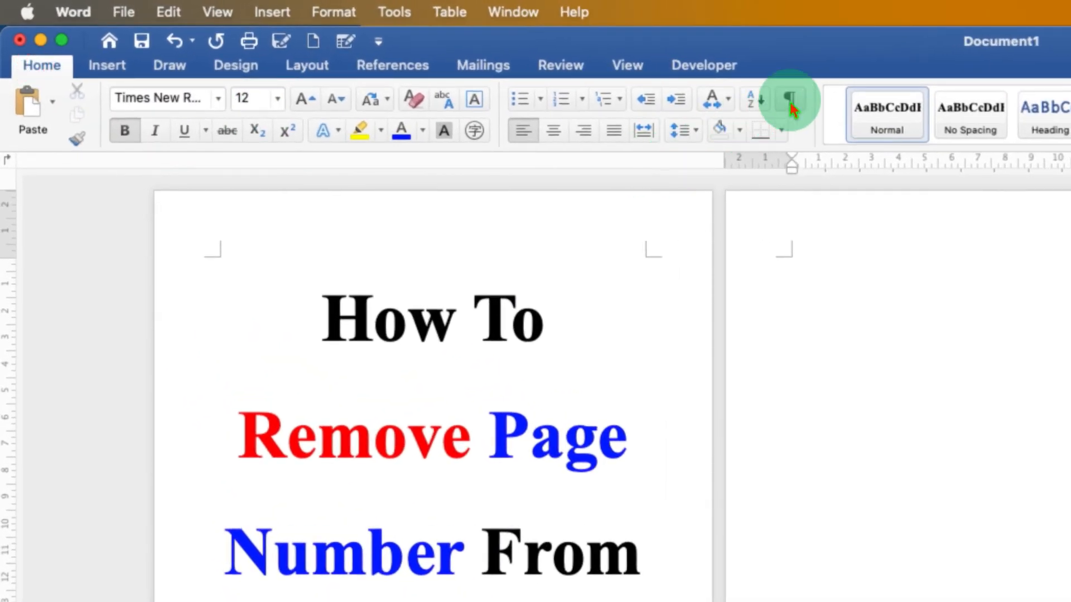
mouse_move(790, 100)
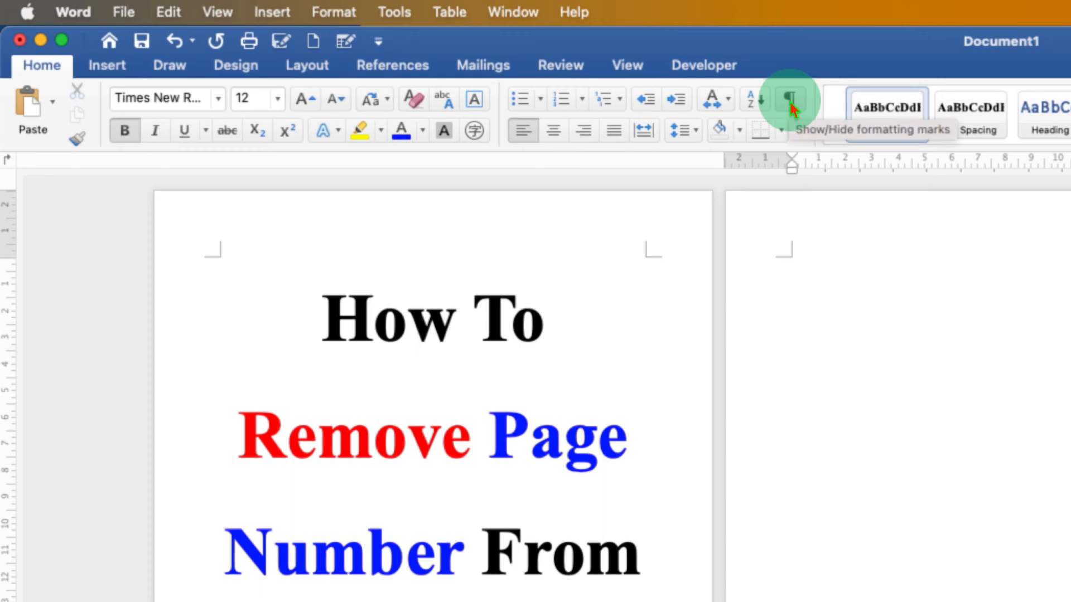
Turn on Show/Hide ¶ so paragraph marks appear on all three pages
click(785, 98)
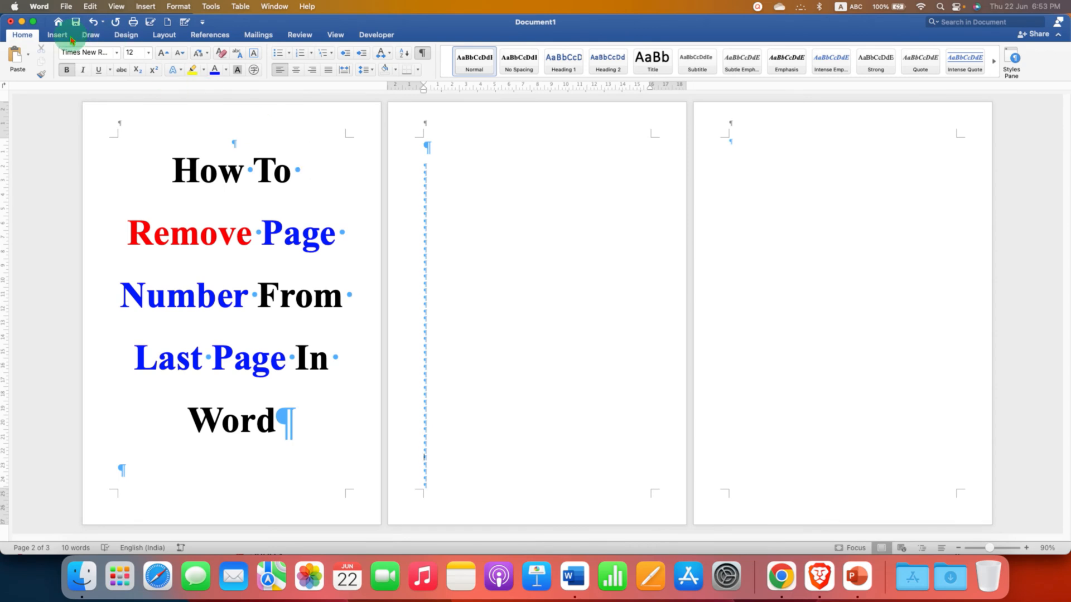
Insert page numbers positioned at Top of page (Header) with Centre alignment
click(57, 35)
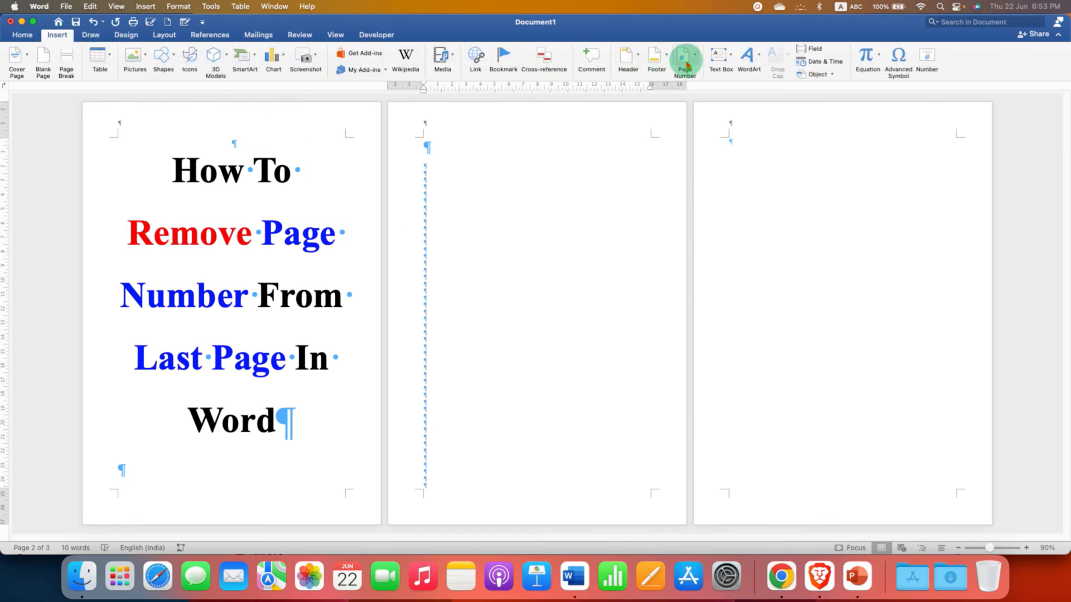
click(685, 60)
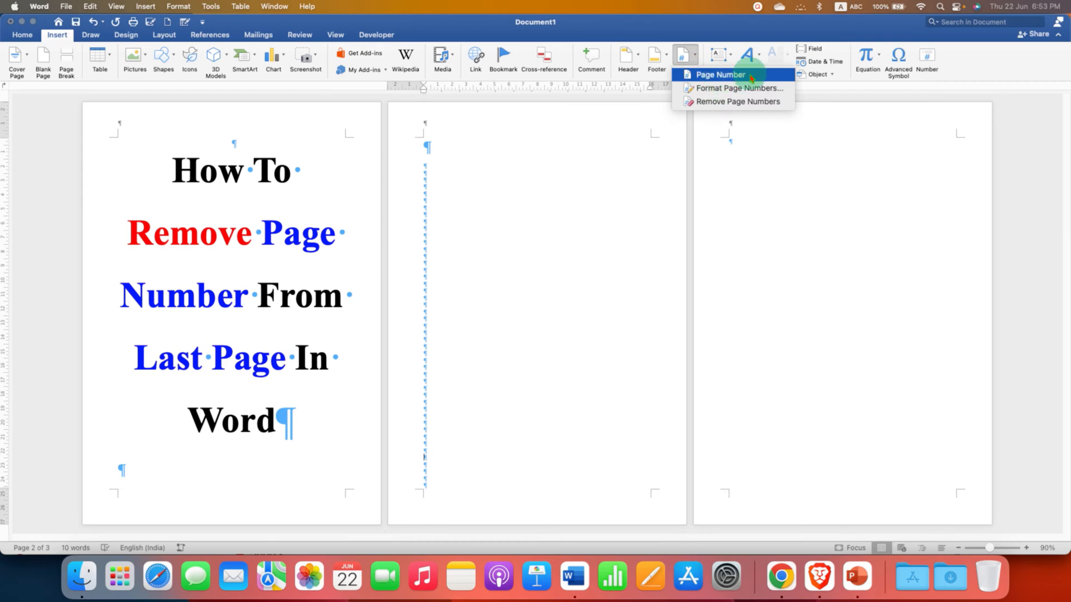
click(719, 75)
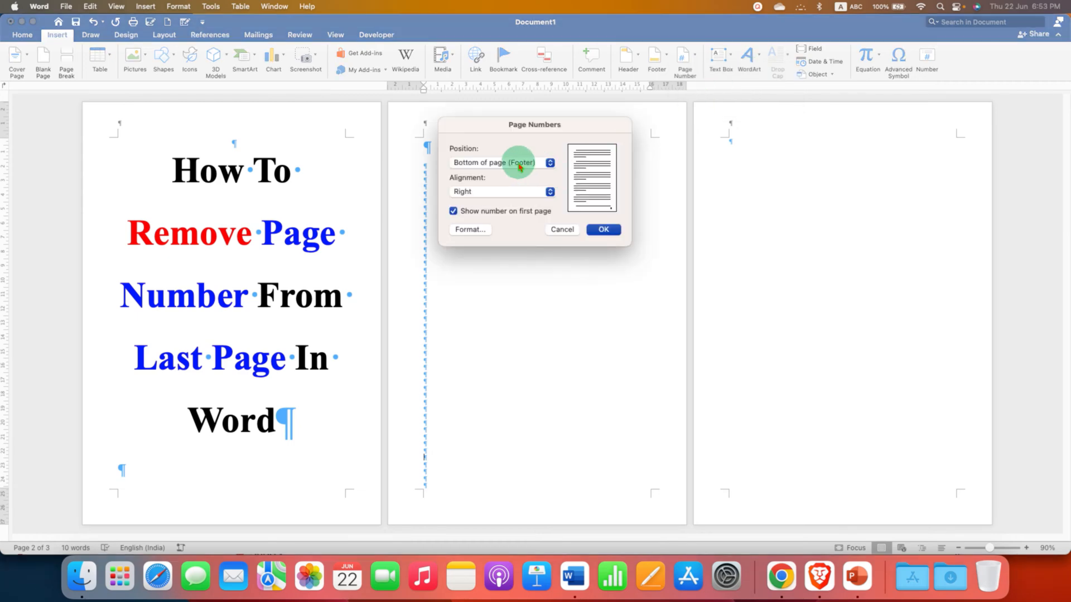
click(501, 163)
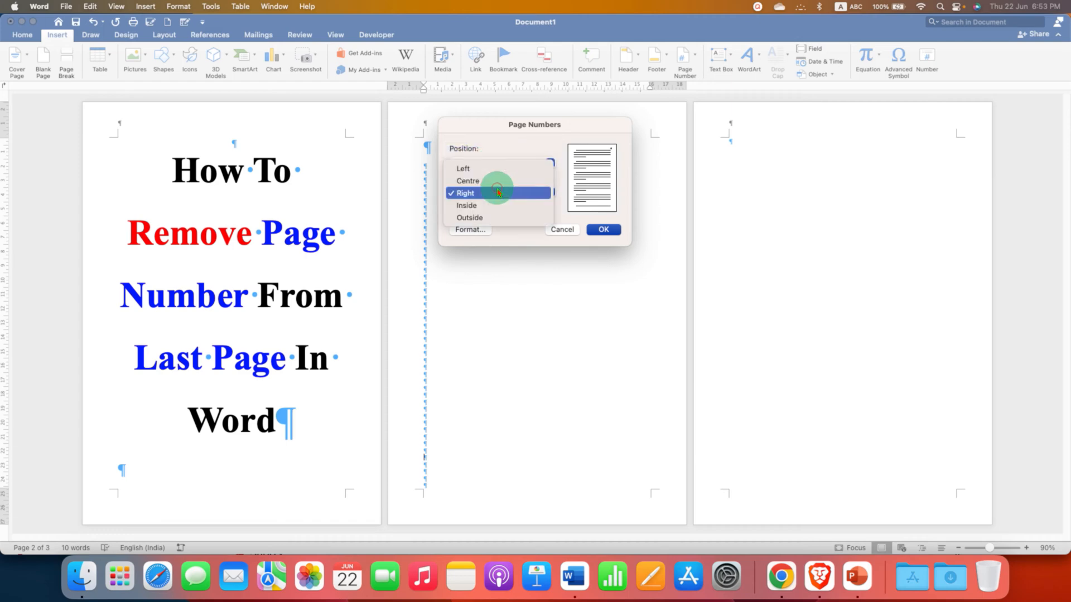
click(467, 193)
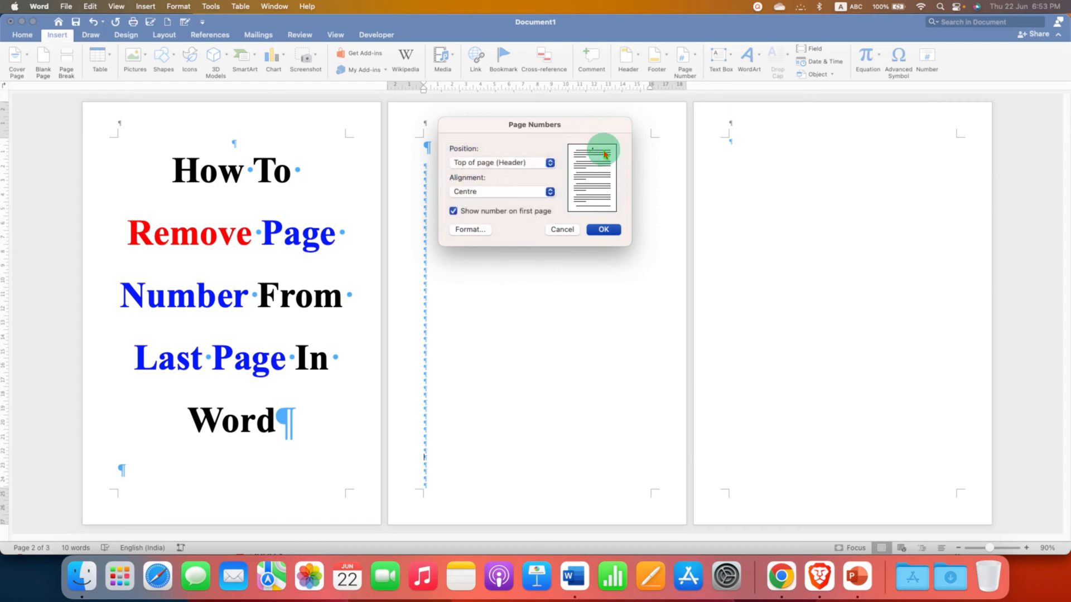
click(602, 228)
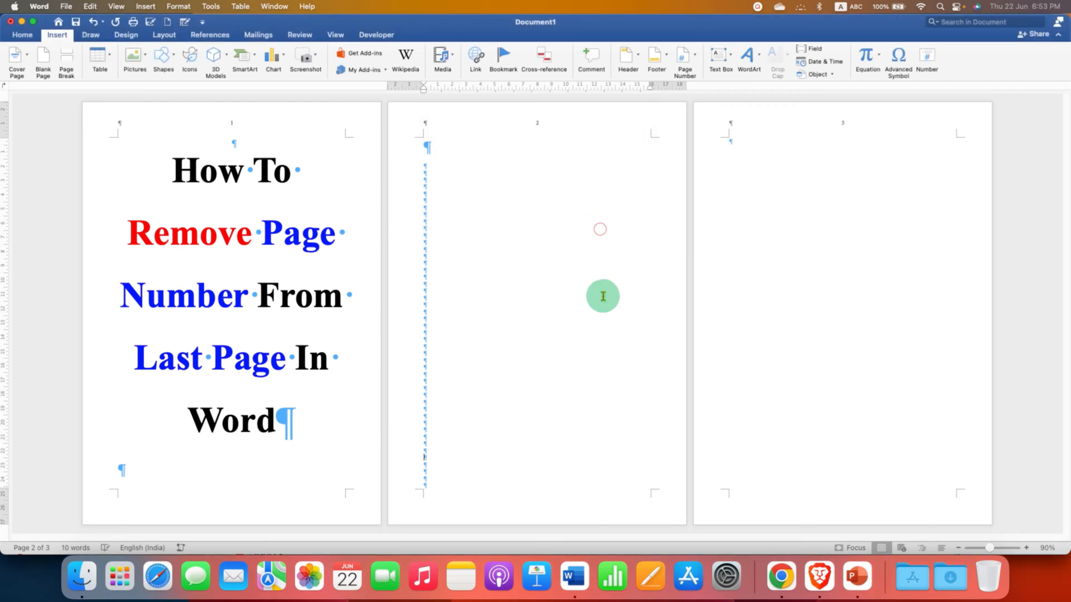
mouse_move(230, 144)
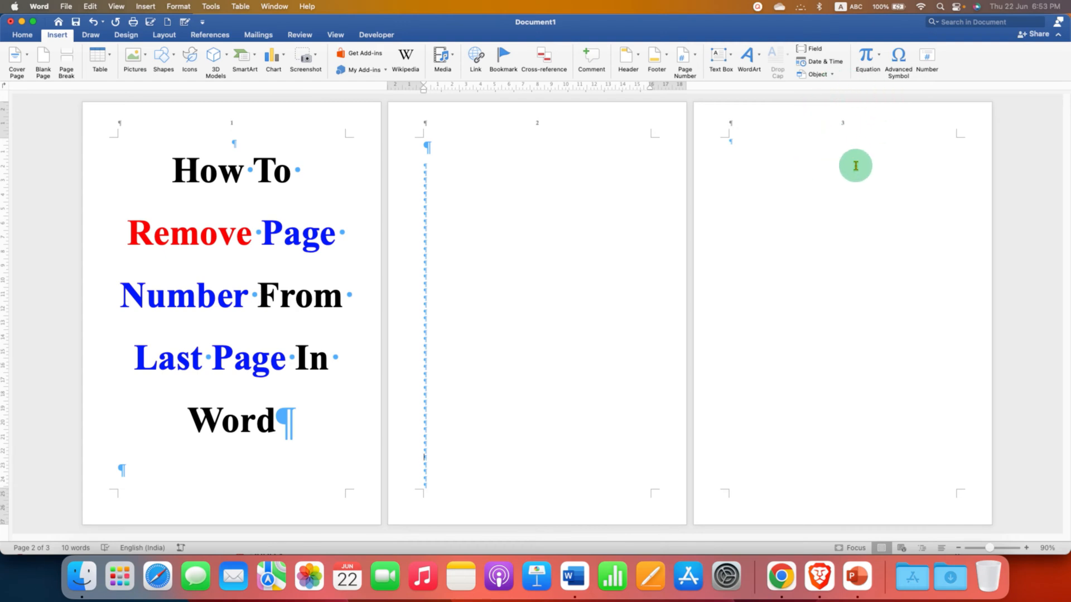
mouse_move(832, 132)
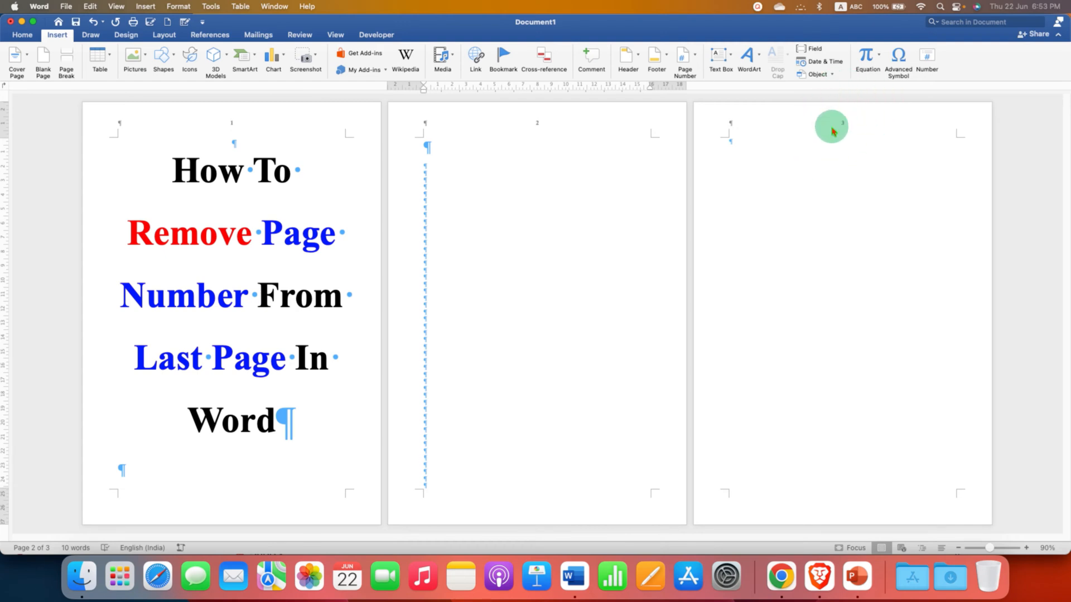
mouse_move(441, 487)
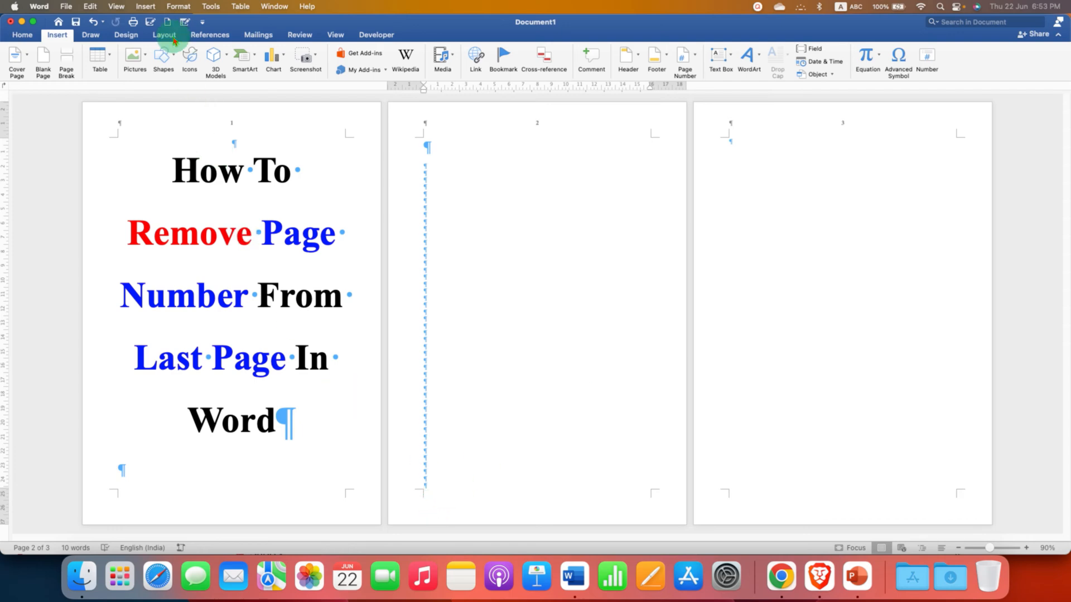
Insert a Next Page section break at the end of page 2, putting page 3 in Section 2
click(164, 35)
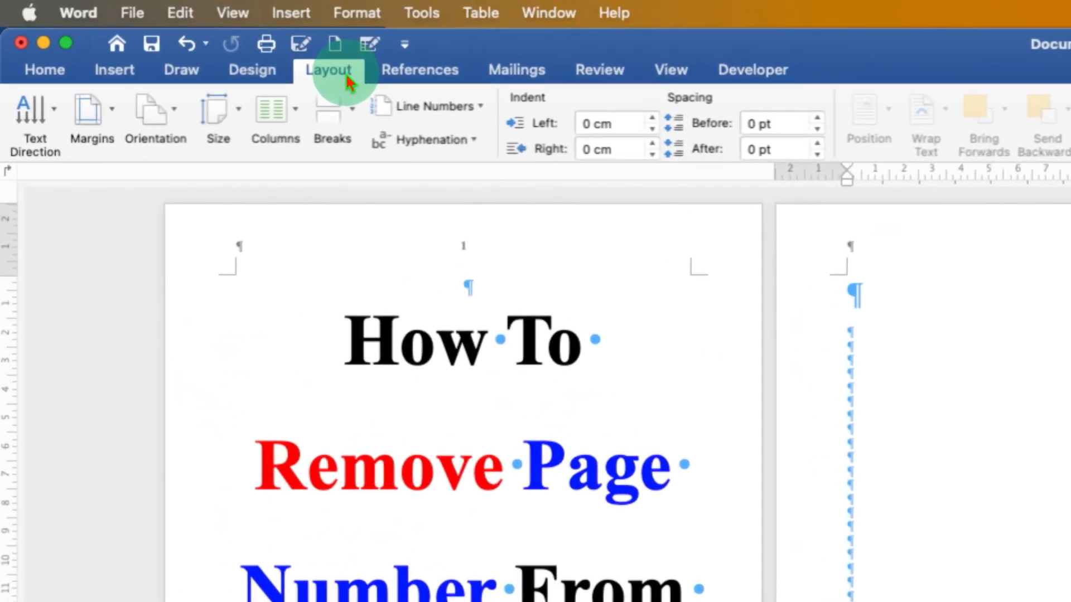
click(333, 122)
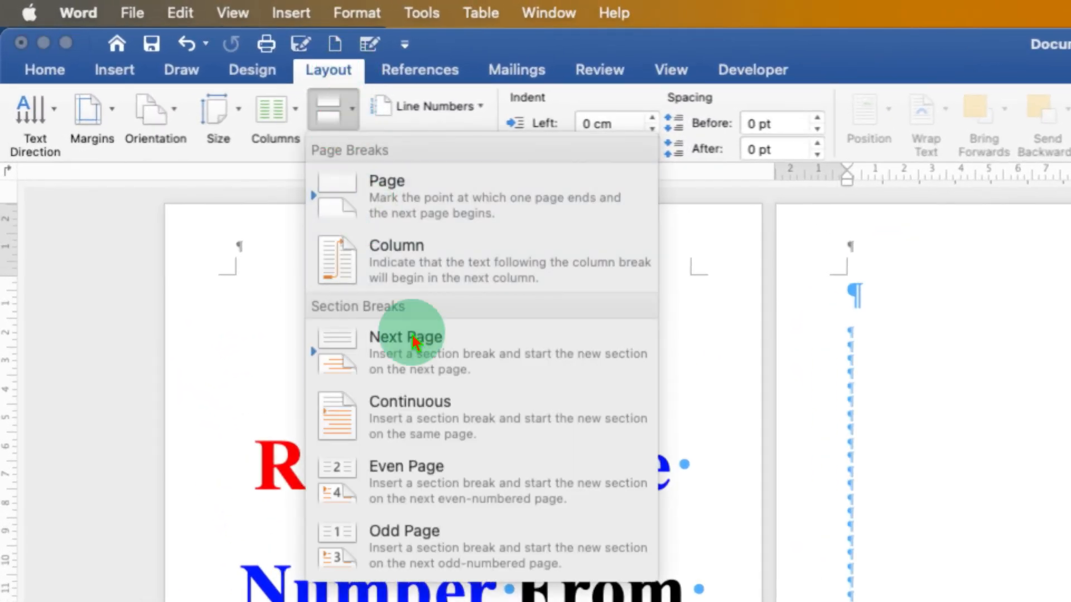
click(404, 337)
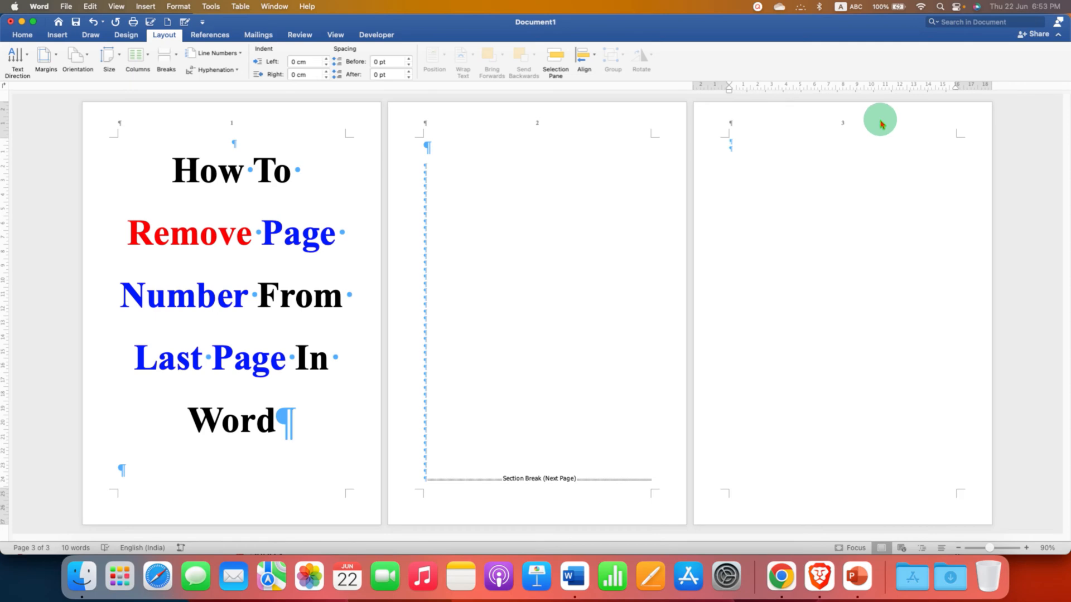
Enter header editing on page 3's Section 2 header
double_click(882, 123)
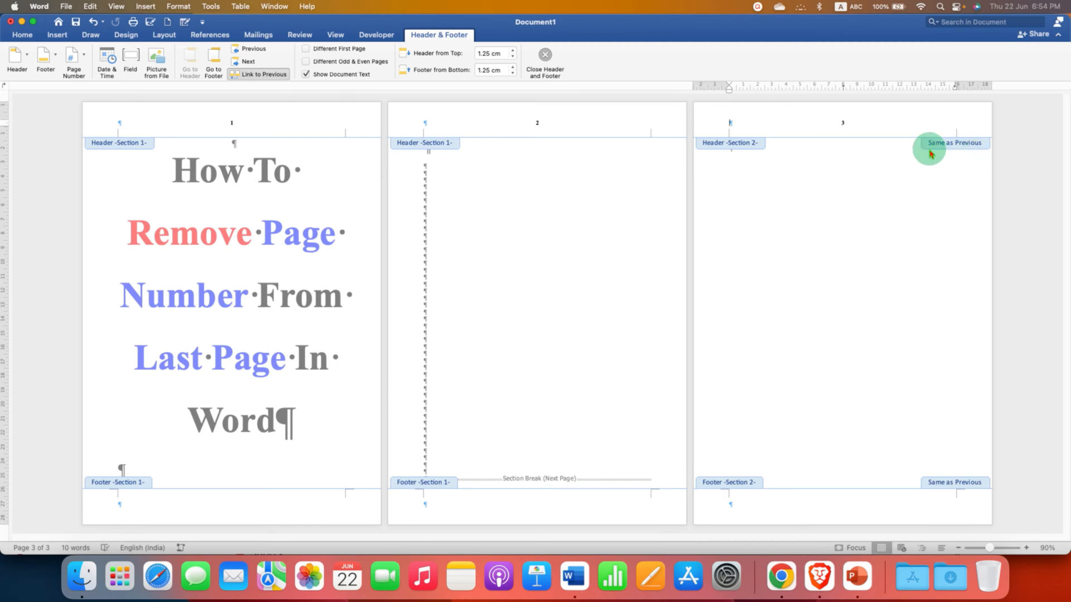
mouse_move(965, 154)
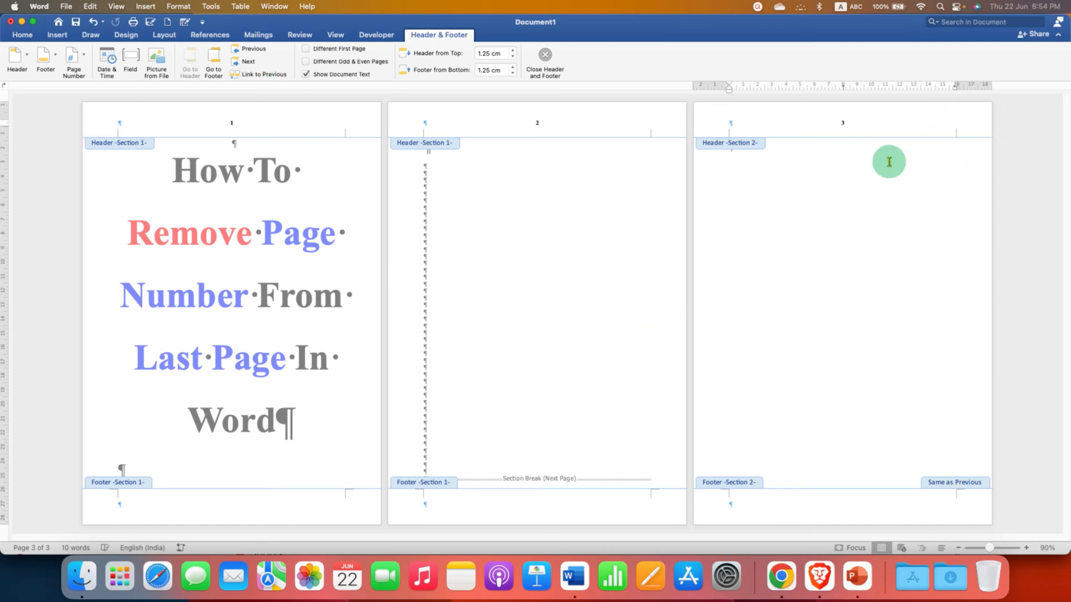
mouse_move(981, 155)
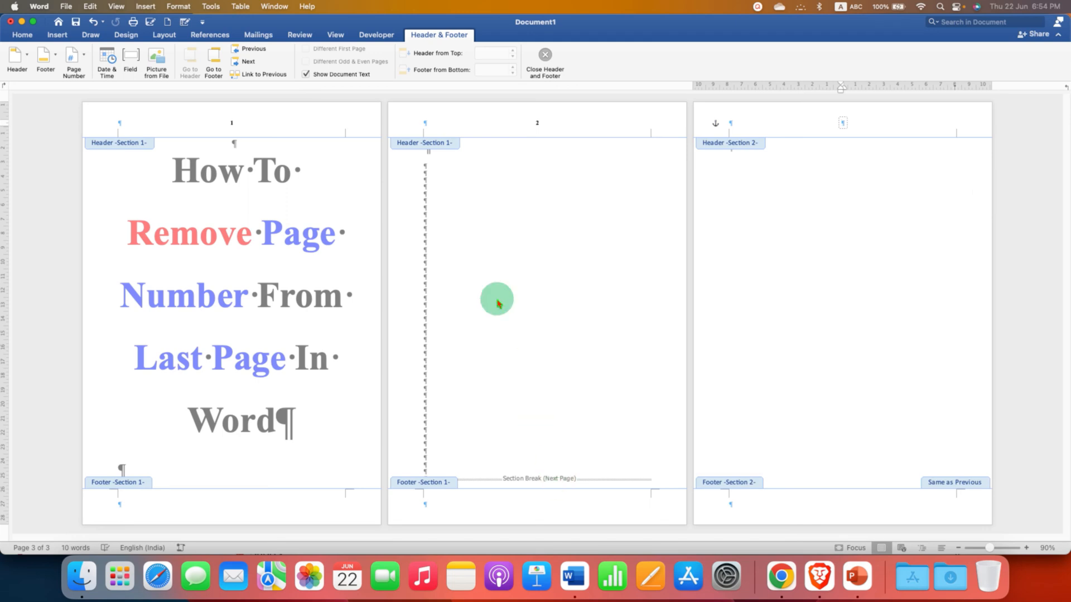
mouse_move(439, 392)
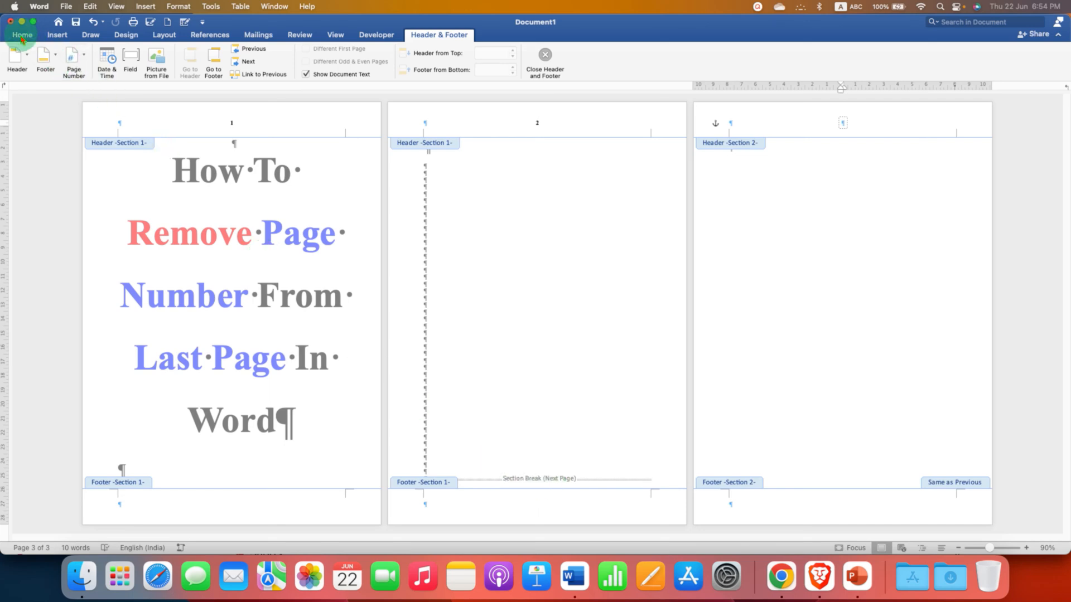
Turn off Show/Hide ¶ so the formatting marks are hidden again
click(22, 35)
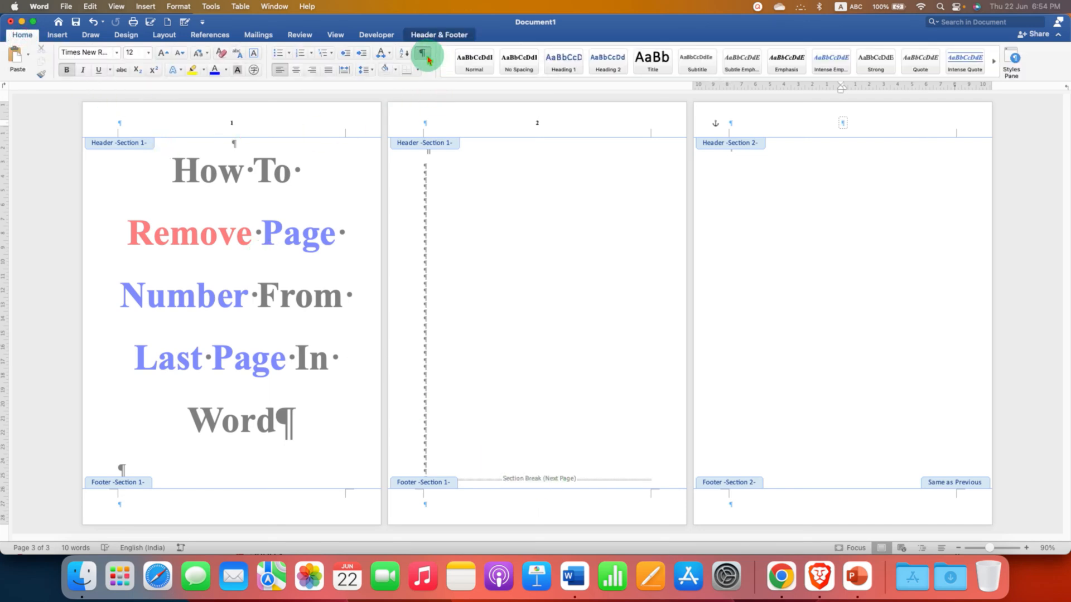
click(424, 54)
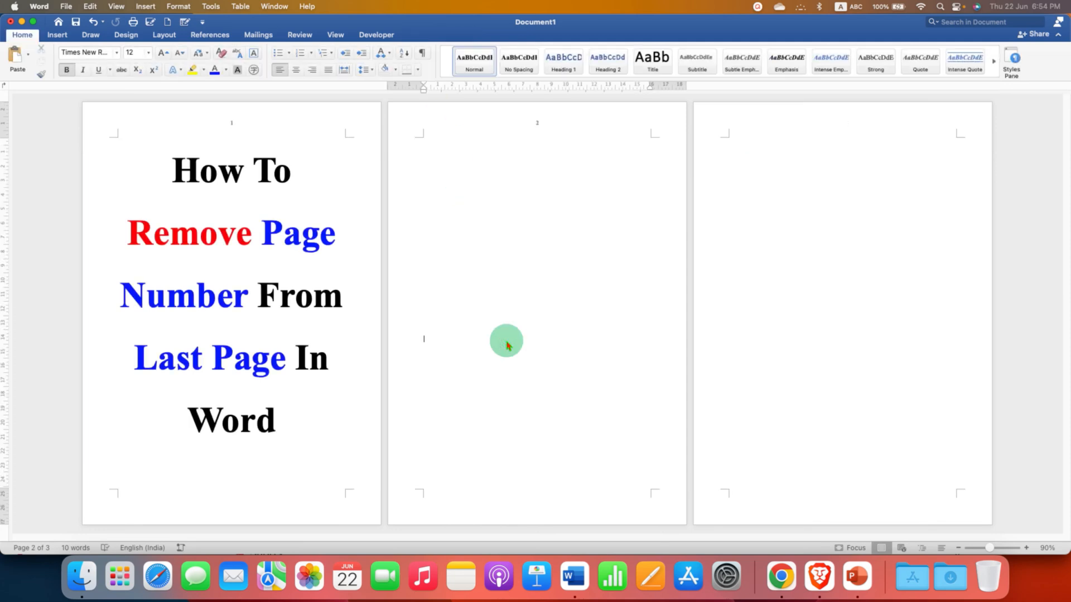
mouse_move(230, 142)
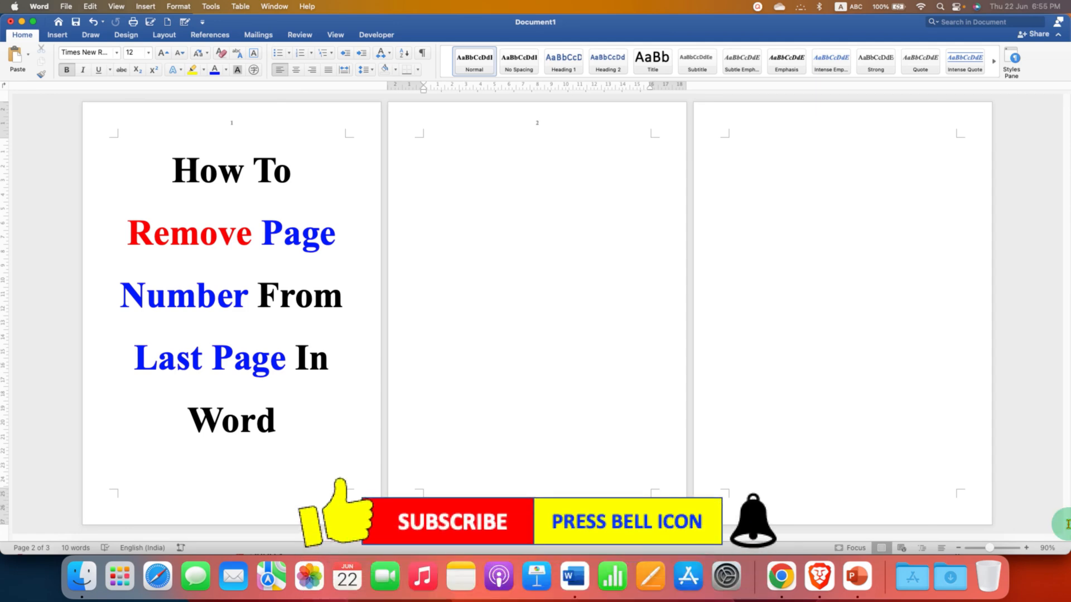
click(424, 338)
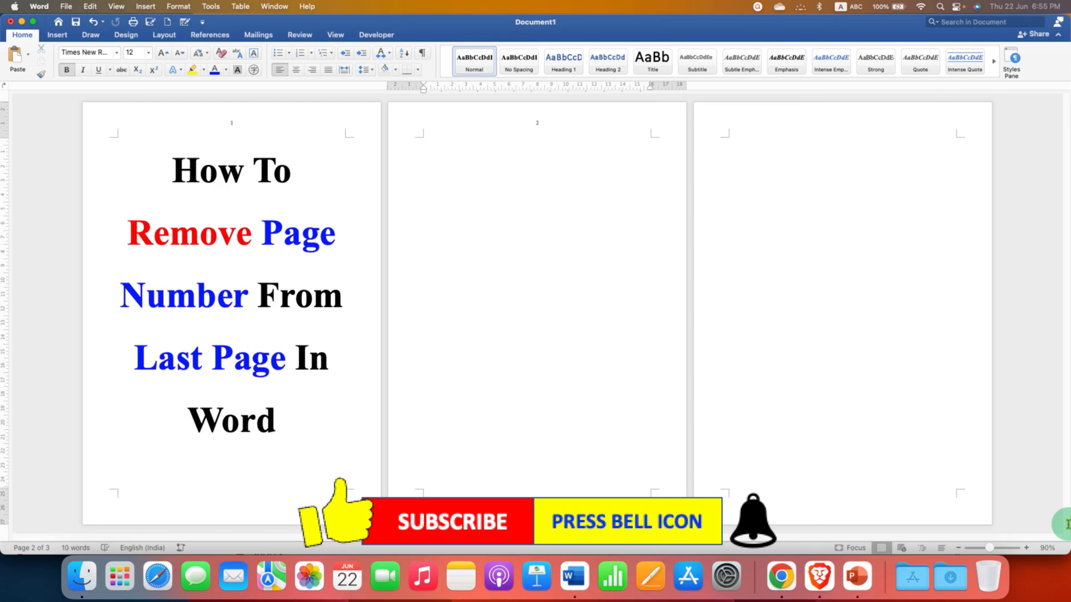
click(424, 339)
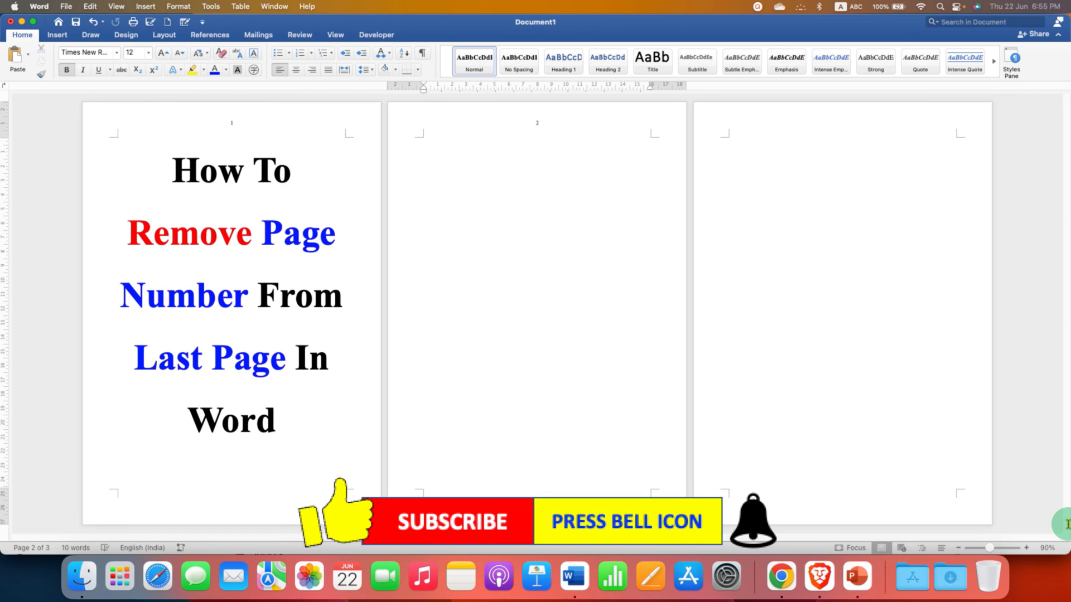
click(424, 338)
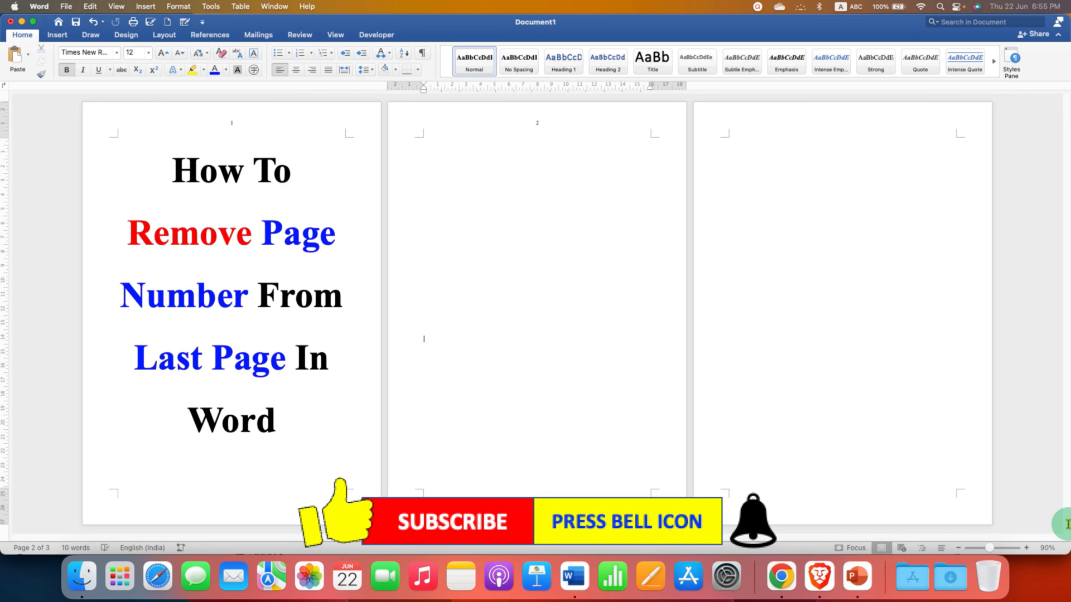